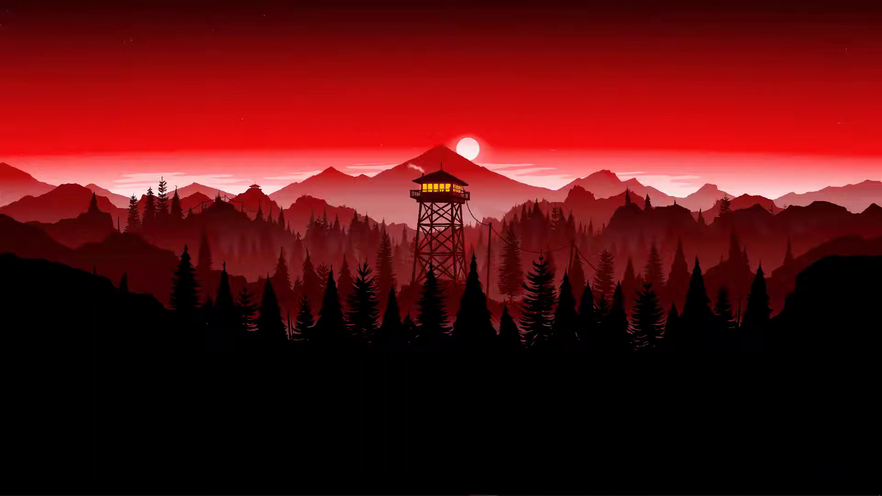
- Launch VLC media player from the VideoLAN folder in the Start program list
click(12, 484)
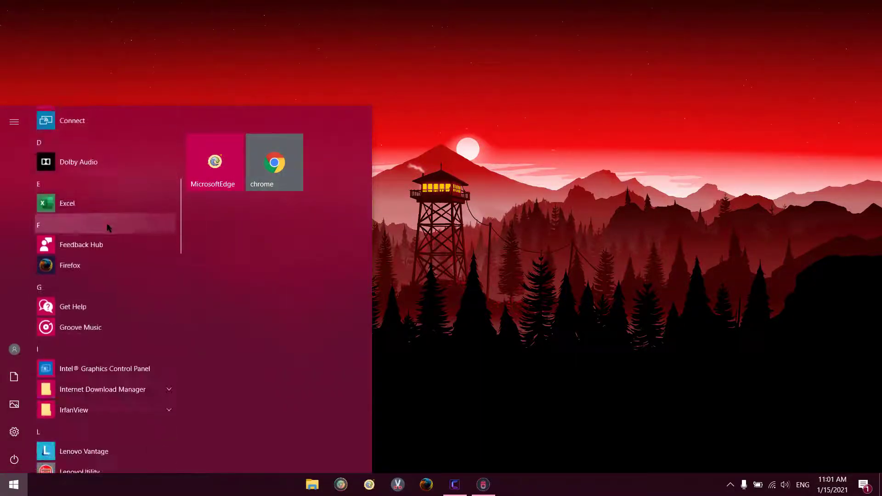
scroll(down, 3)
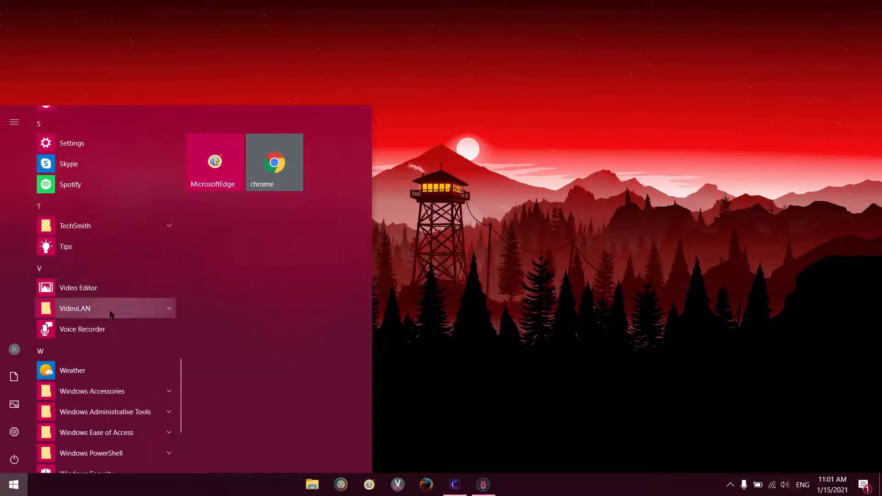
click(74, 309)
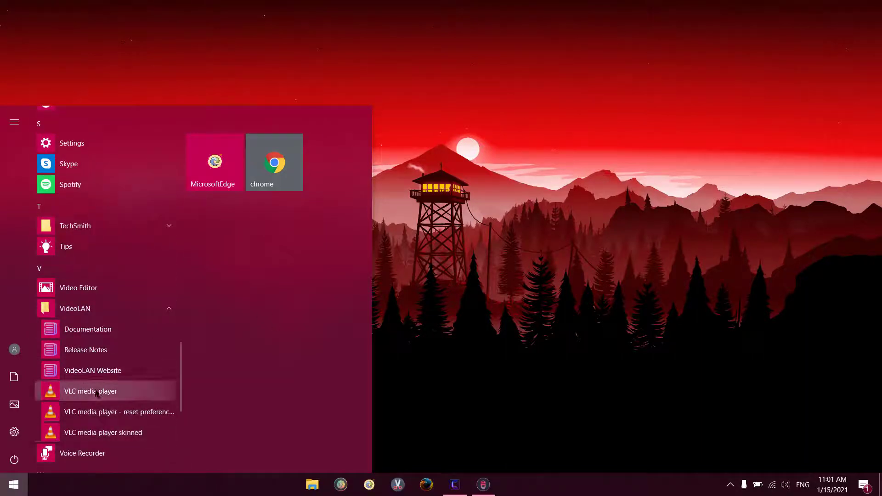
click(91, 391)
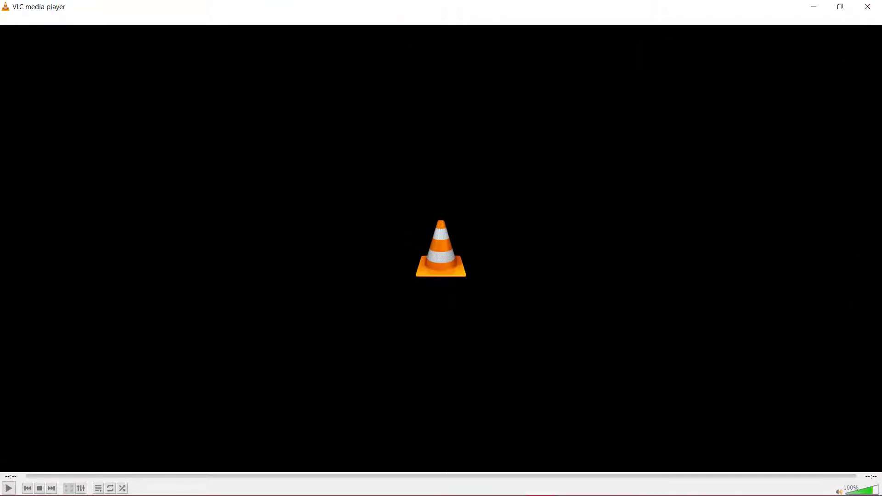
- Close VLC again and start Firefox from the Start menu
click(13, 484)
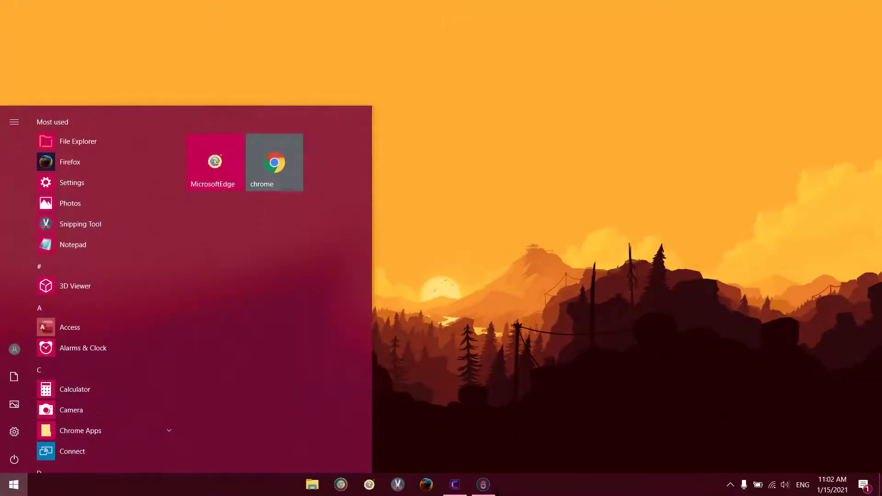
click(68, 162)
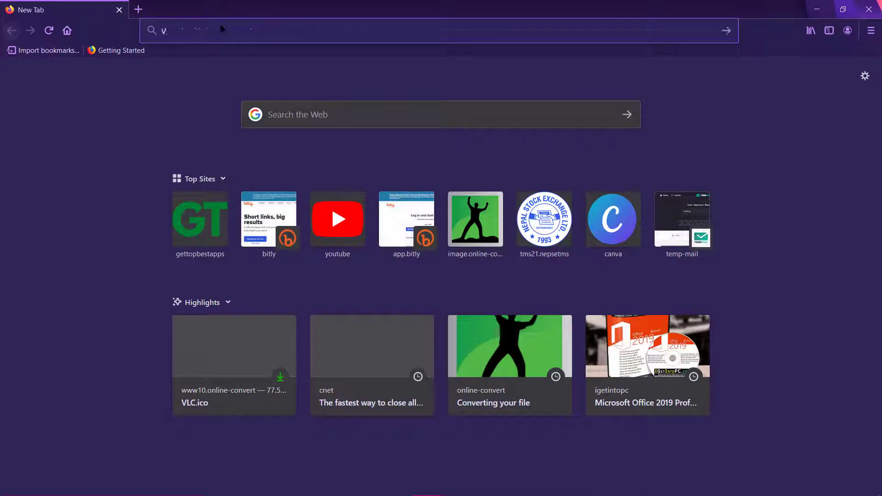
- Search Google for "Vlc media player icons beautiful" and switch to image results
text(Vlc media pl)
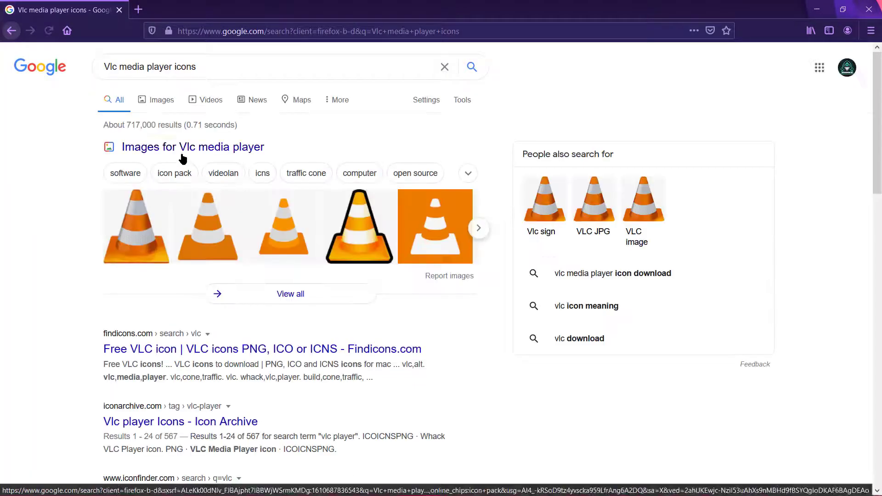
text(beautfi)
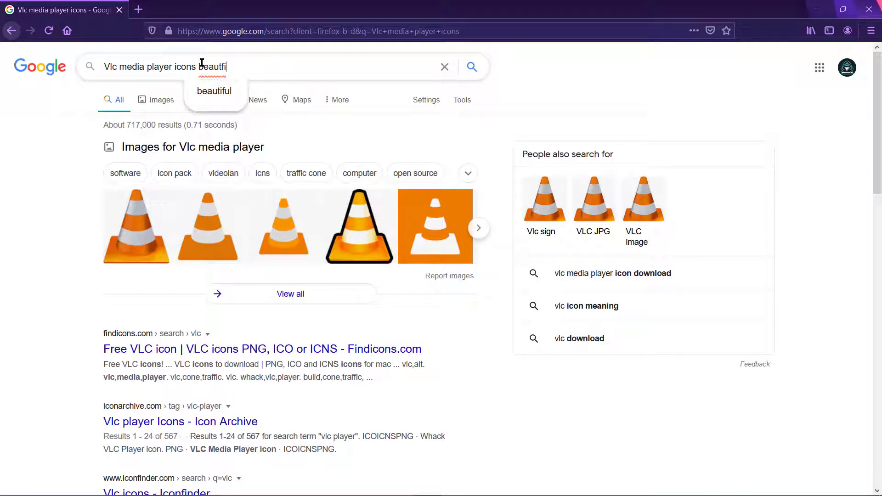
key(BackSpace)
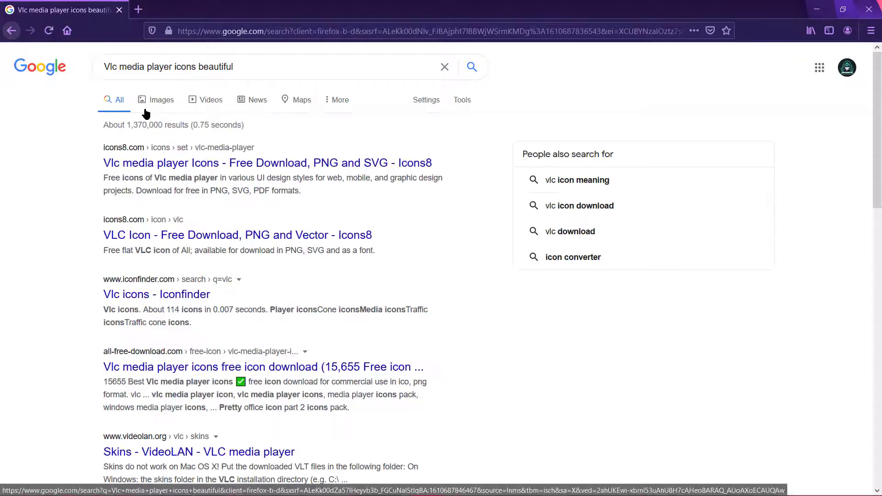
click(162, 99)
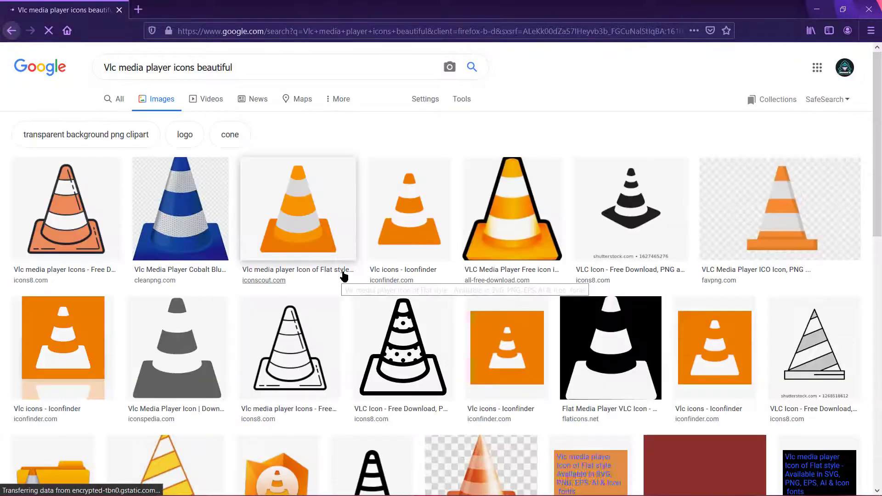
- Scroll the results and preview the round Dribbble VLC cone design
scroll(down, 3)
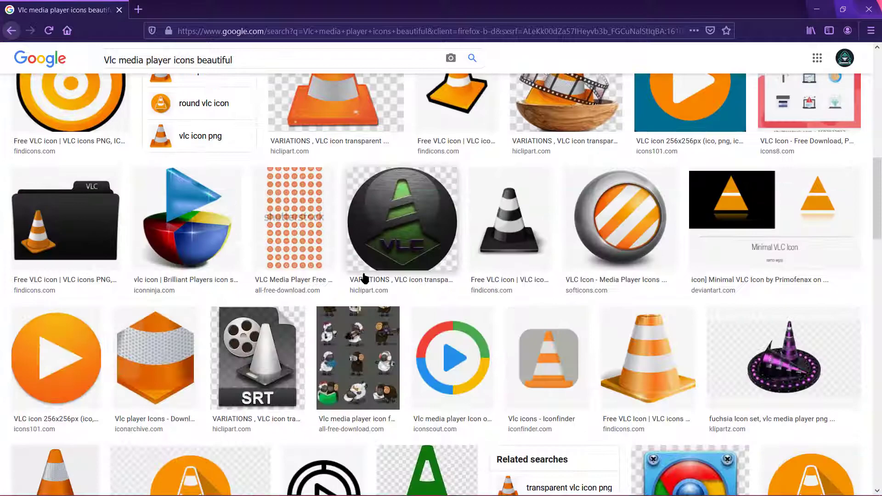
scroll(down, 3)
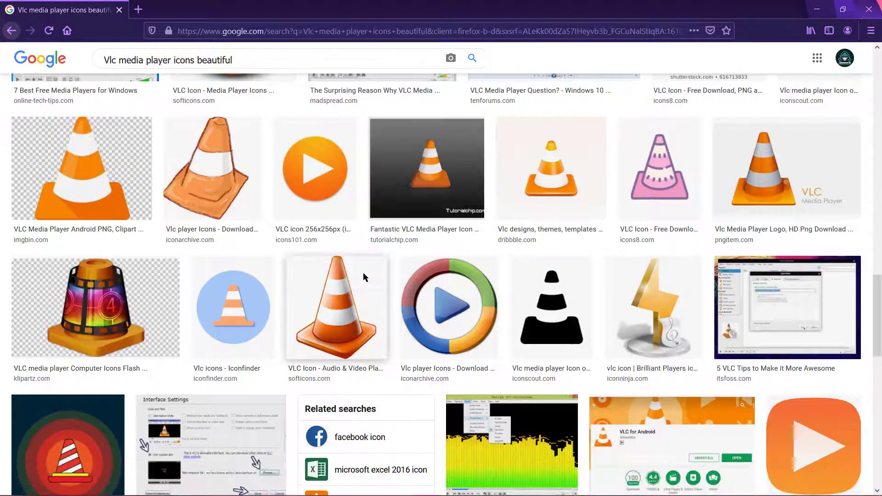
click(95, 307)
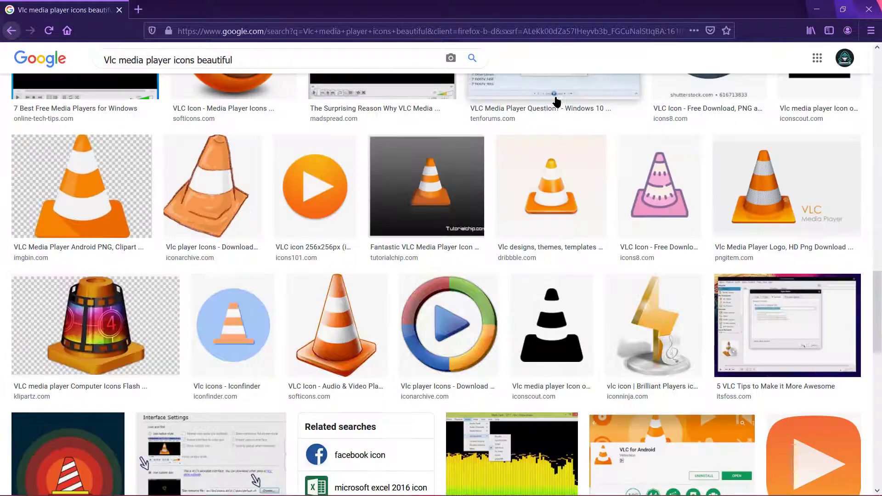
scroll(down, 3)
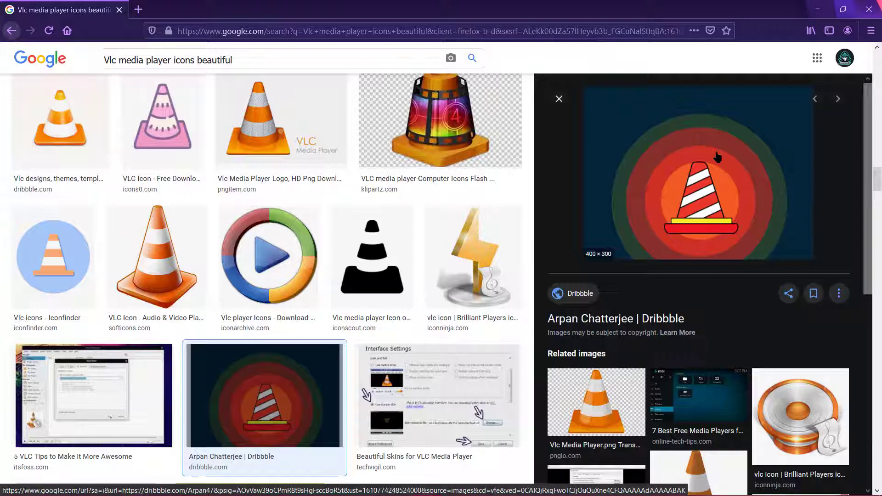
- Abandon saving the WebP-only Dribbble cone designs via Save Image As
right_click(698, 175)
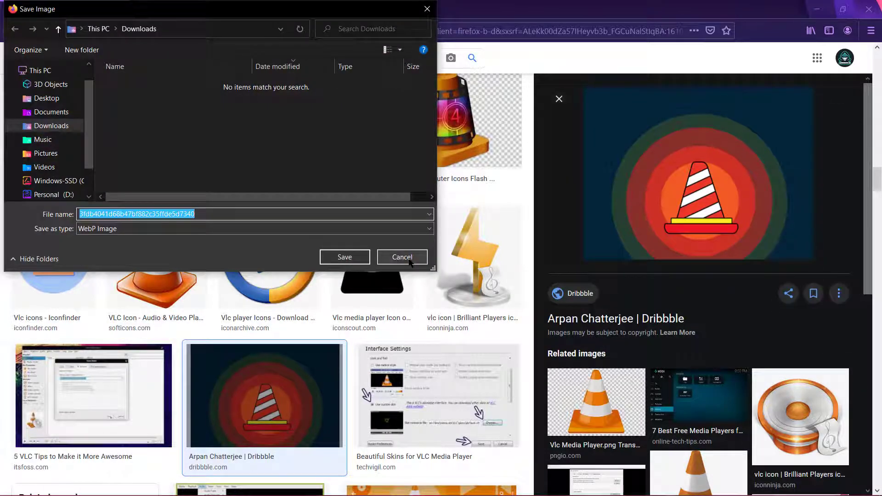
click(402, 257)
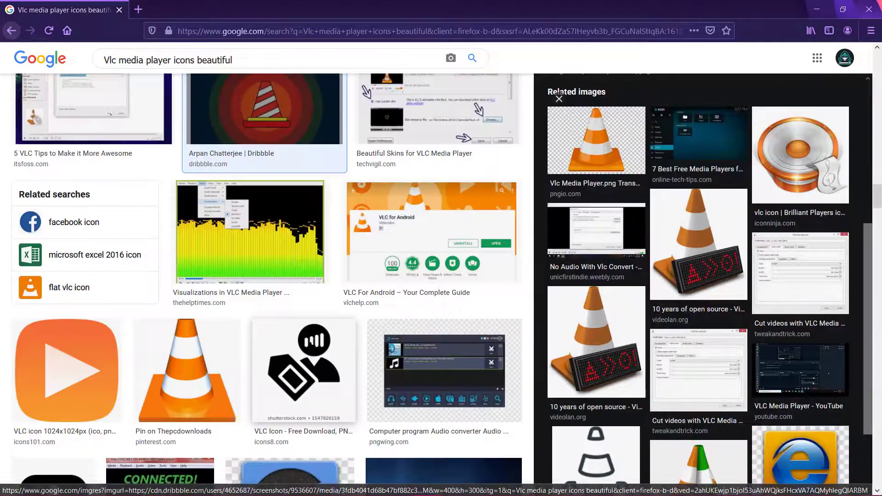
scroll(down, 3)
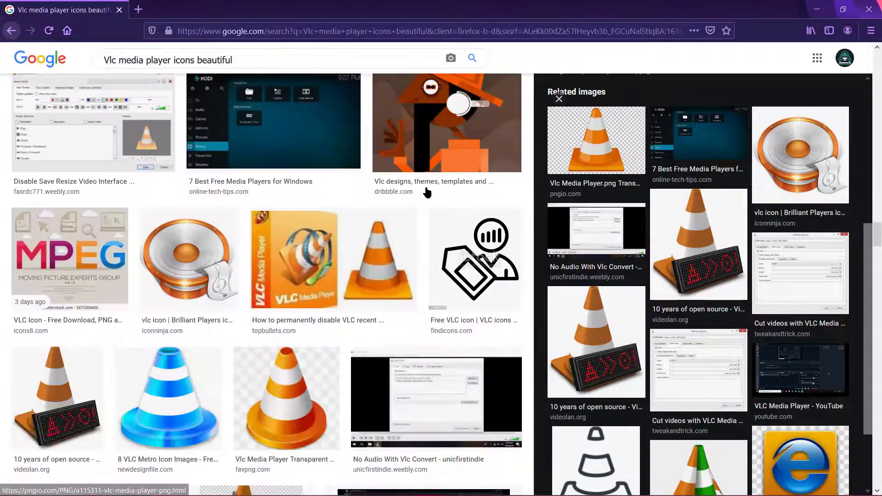
click(446, 121)
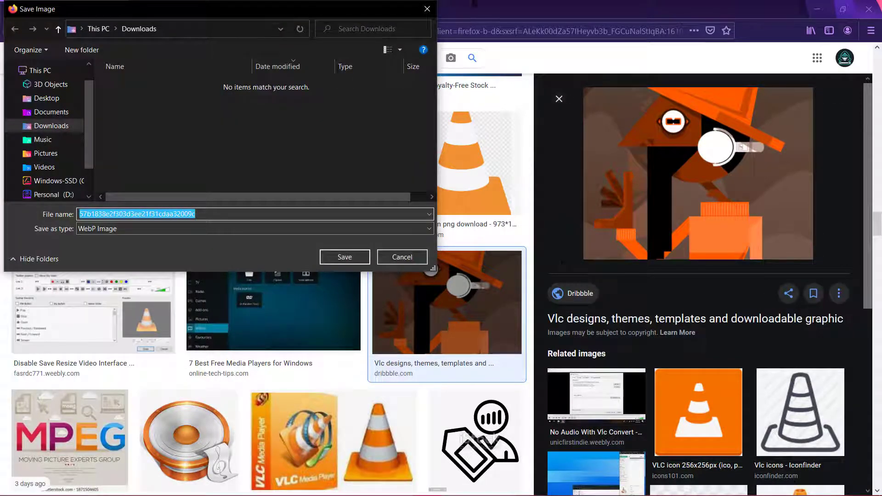
click(402, 257)
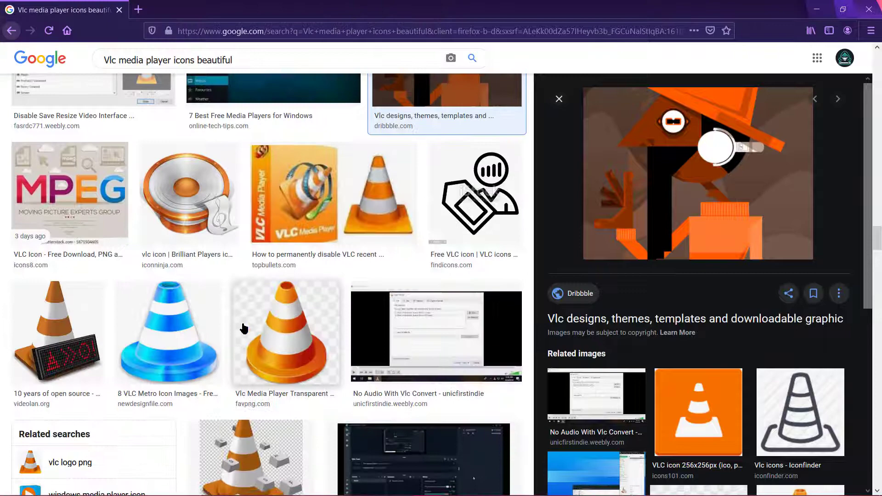
- Save the glossy blue 512×512 VLC cone JPG to Downloads as images
click(167, 336)
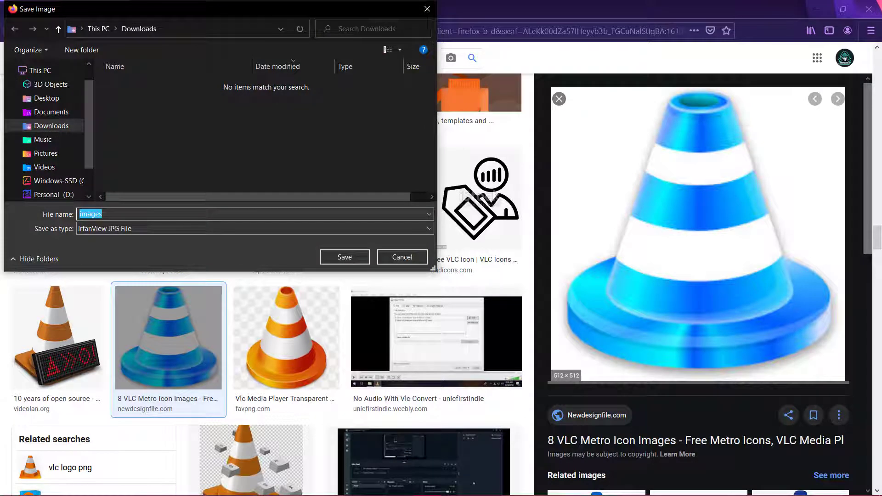
click(401, 257)
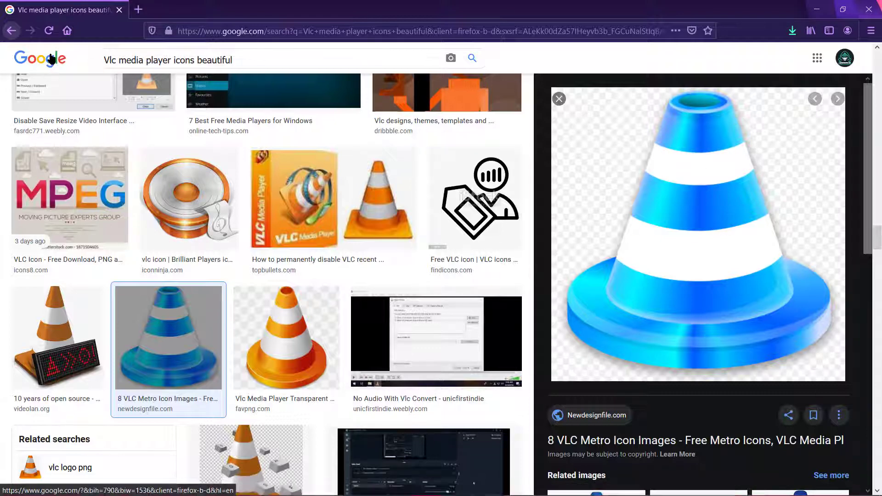
- Convert images.jpg to images.ico on image.online-convert.com in a new tab
click(138, 9)
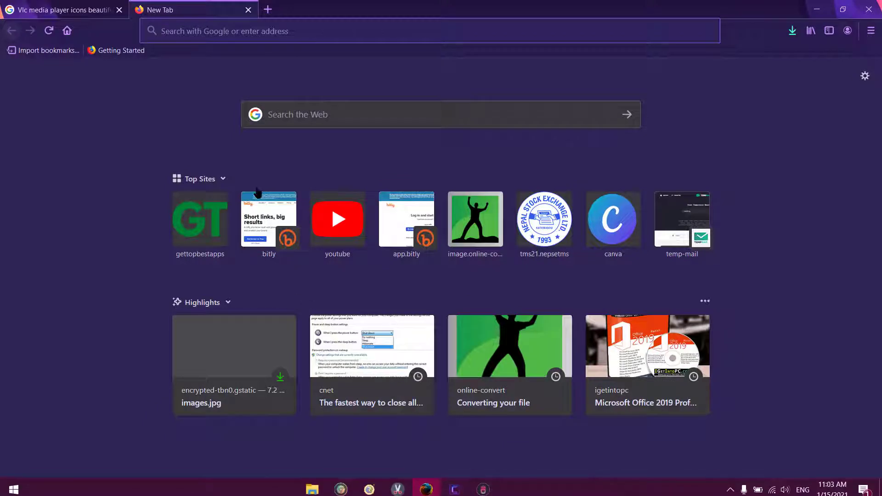
mouse_move(267, 9)
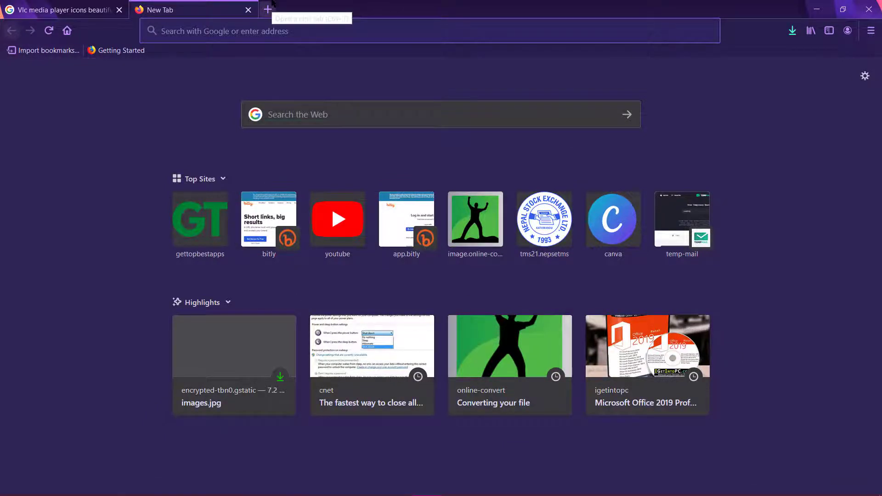
text(con)
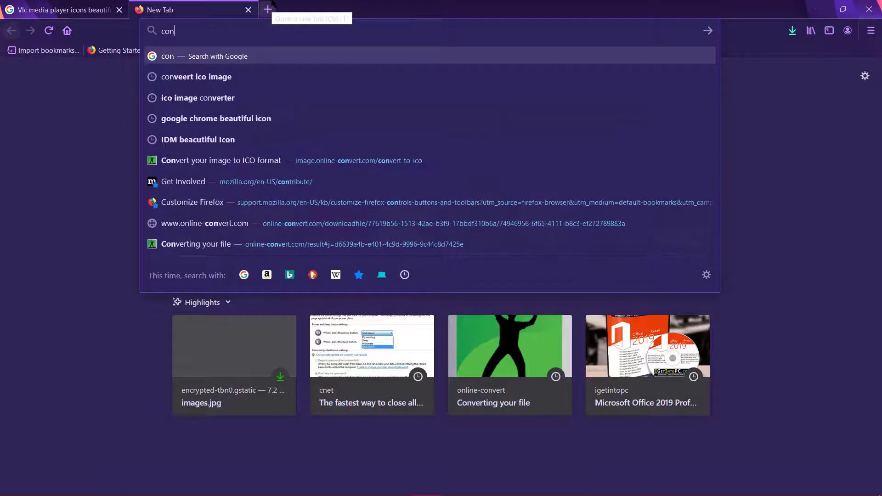
mouse_move(219, 160)
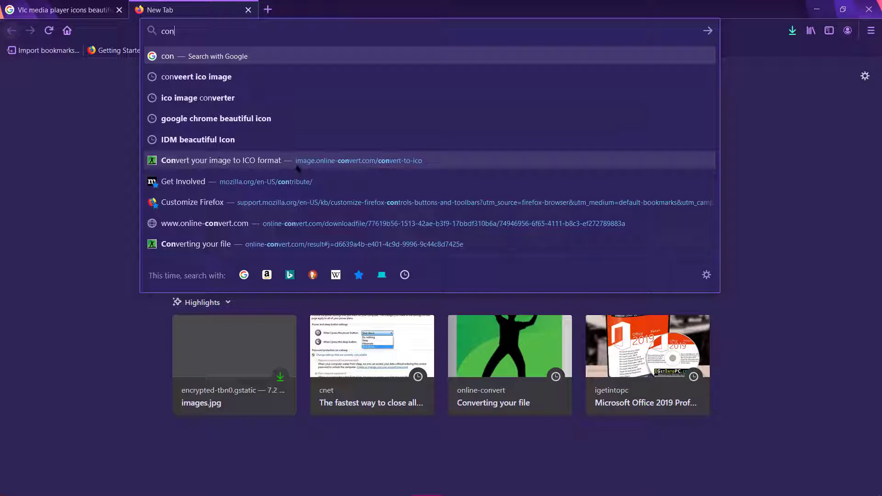
click(222, 160)
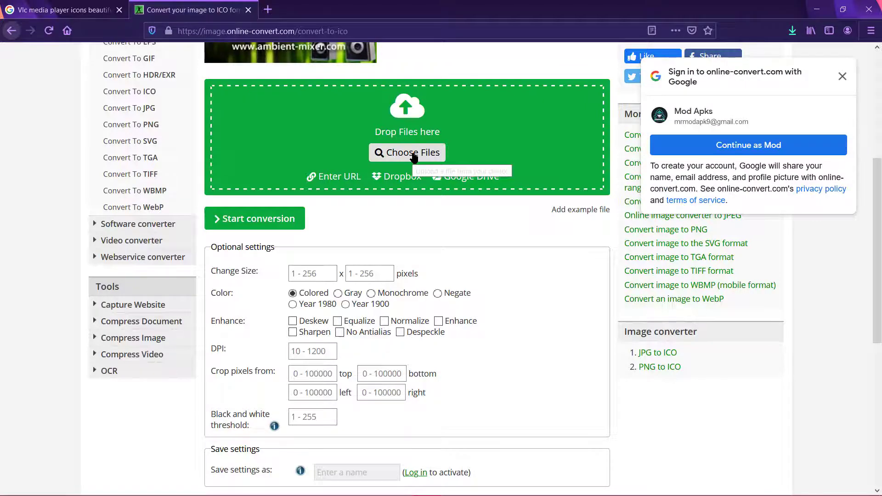
click(407, 152)
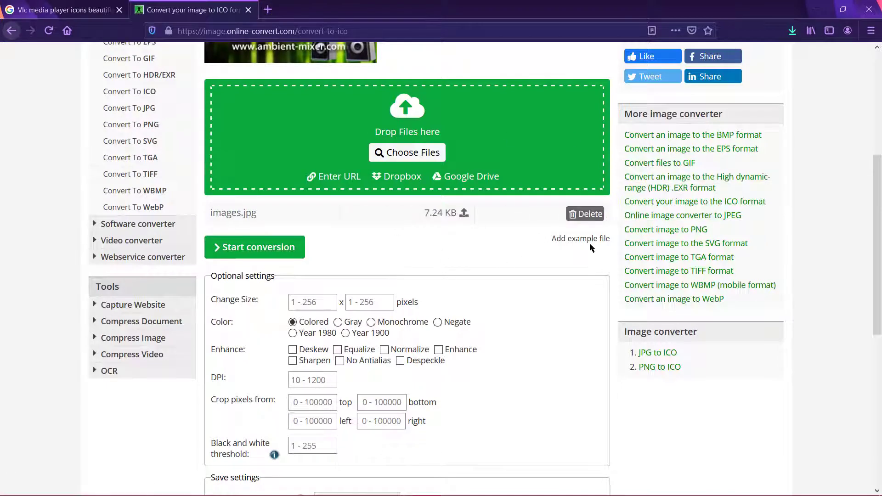
click(254, 247)
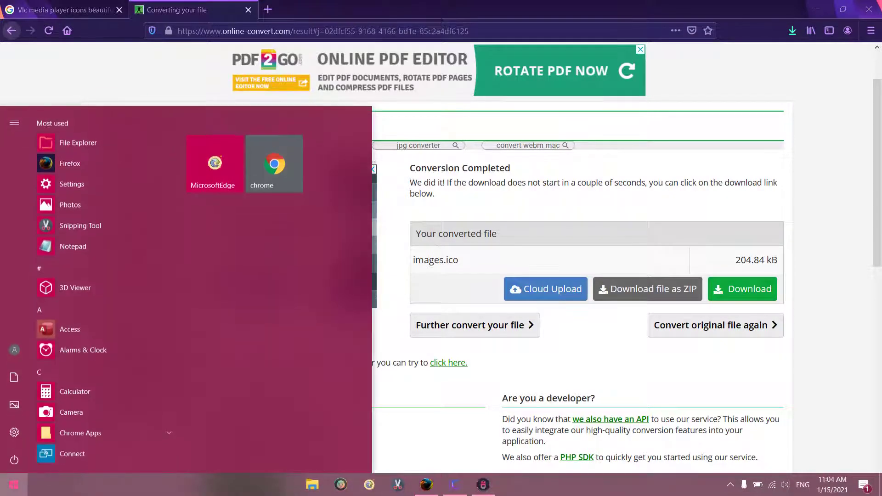
- Start VLC and open its pinned taskbar shortcut's Properties via the jump list
text(laun)
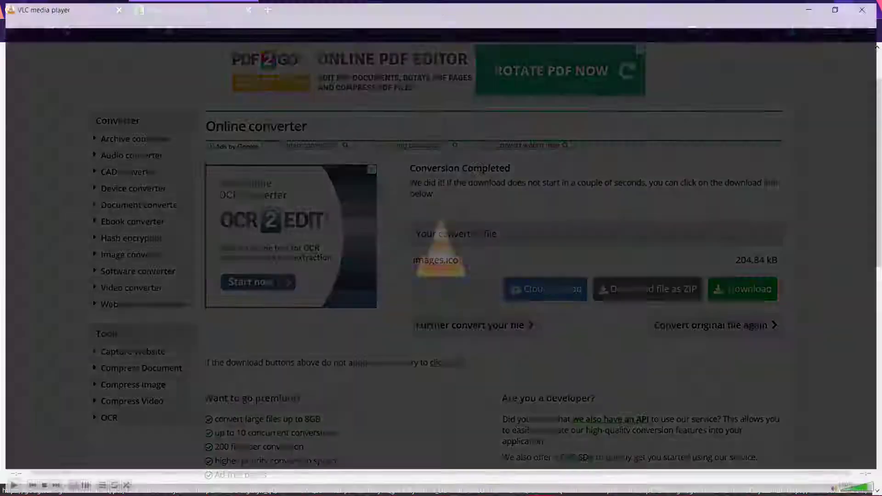
click(539, 484)
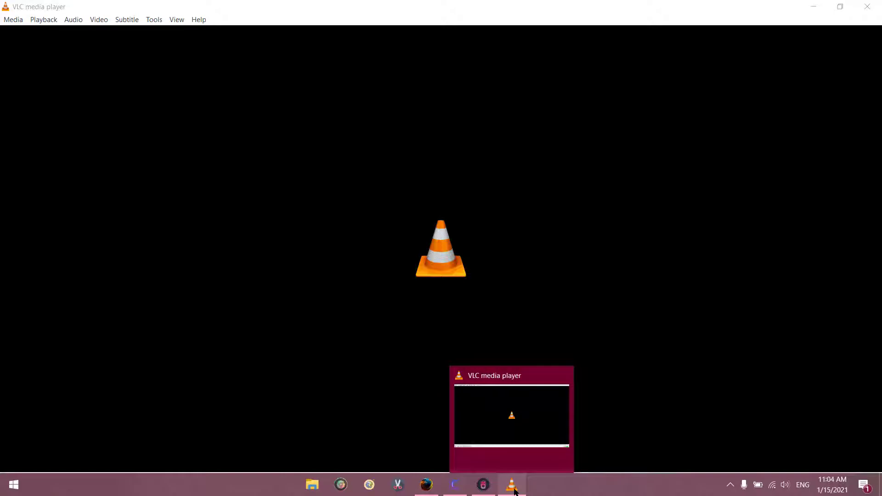
right_click(511, 484)
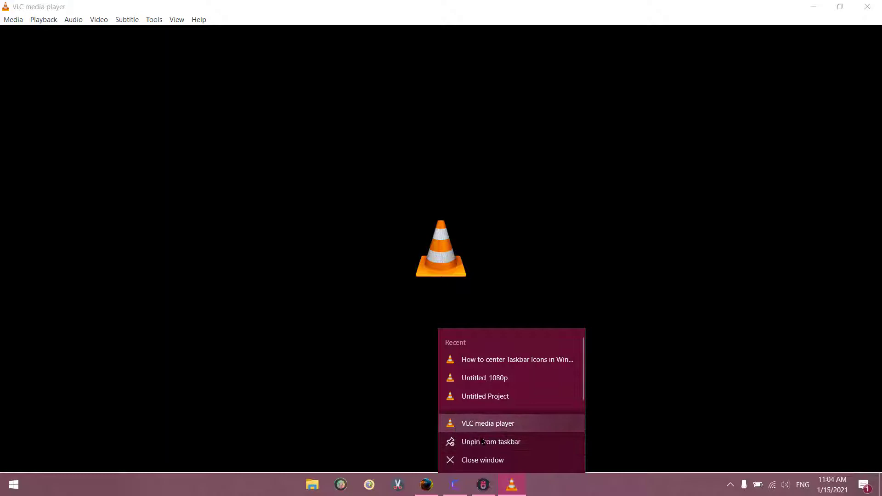
mouse_move(476, 426)
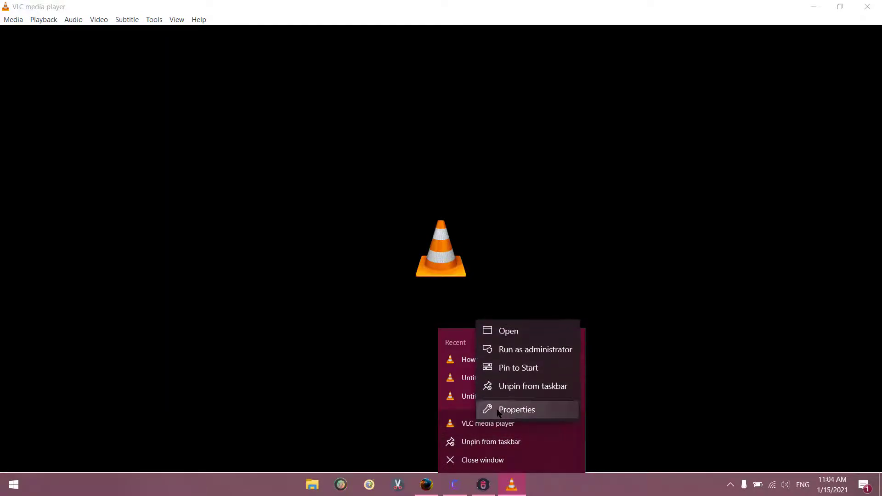
click(515, 410)
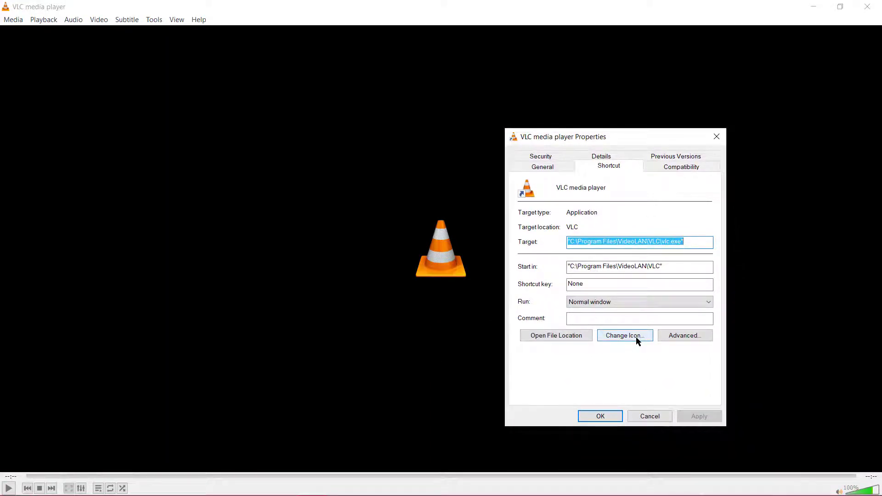
- Choose images.ico from Downloads as the VLC shortcut icon via Change Icon > Browse
click(625, 335)
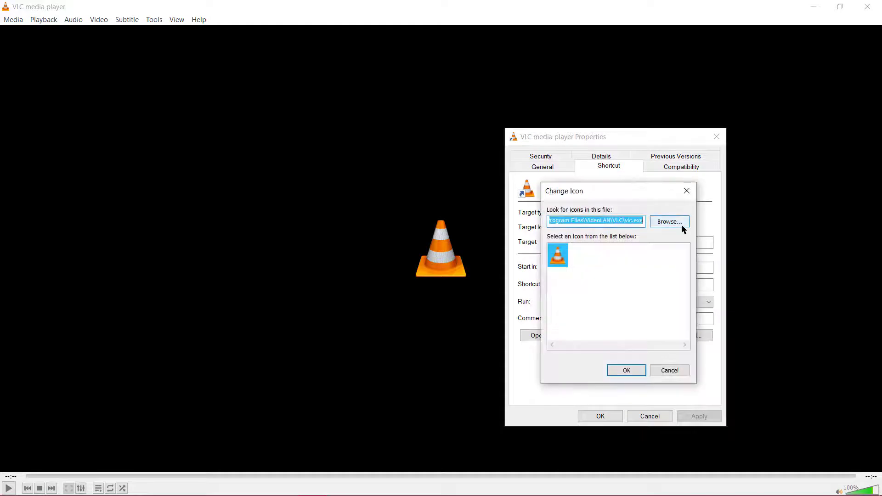
click(669, 222)
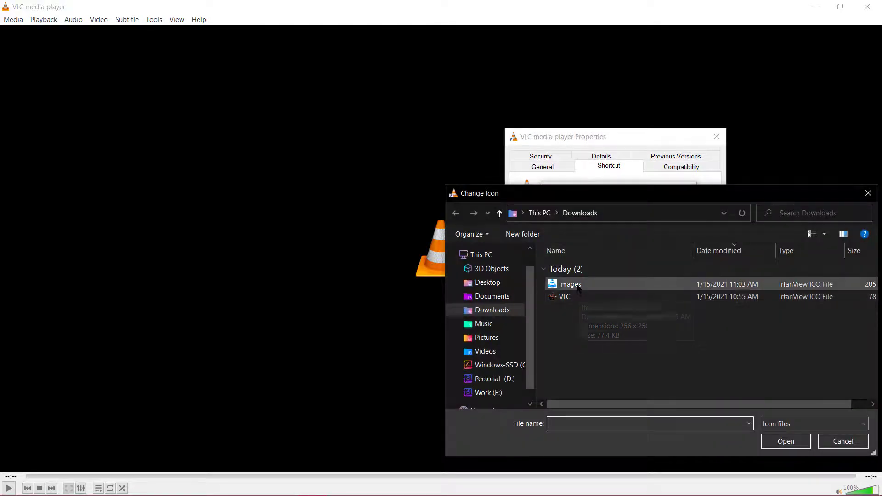
click(570, 284)
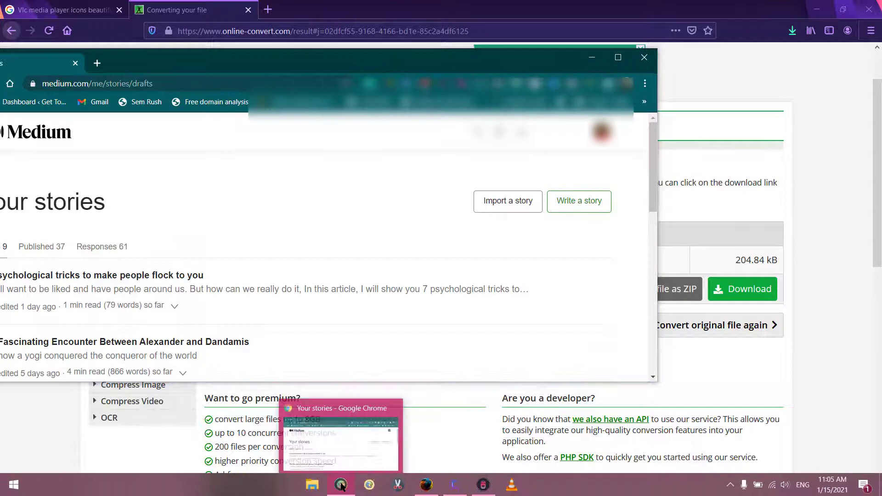
- Open the Chrome taskbar shortcut's Properties and its Change Icon file browser
right_click(340, 484)
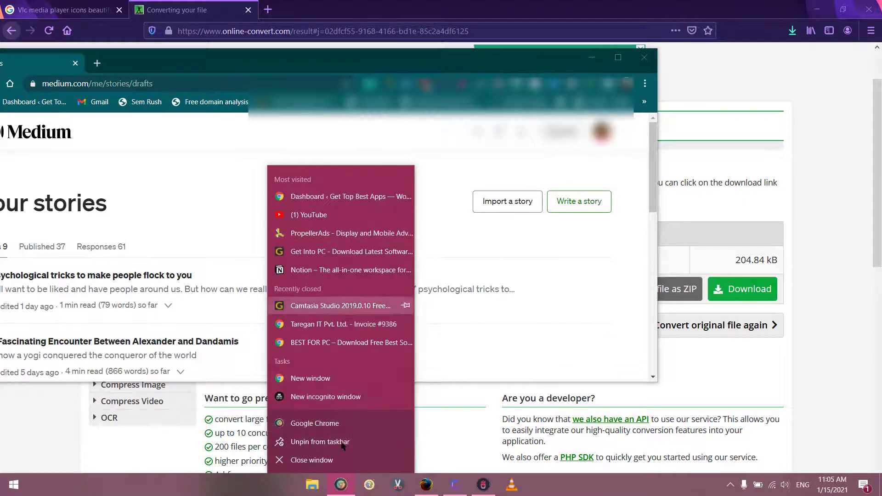
mouse_move(314, 422)
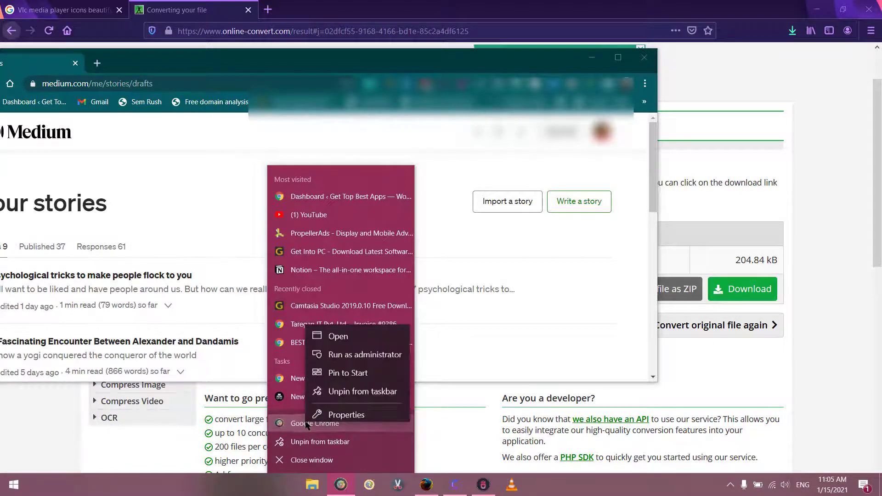
click(347, 414)
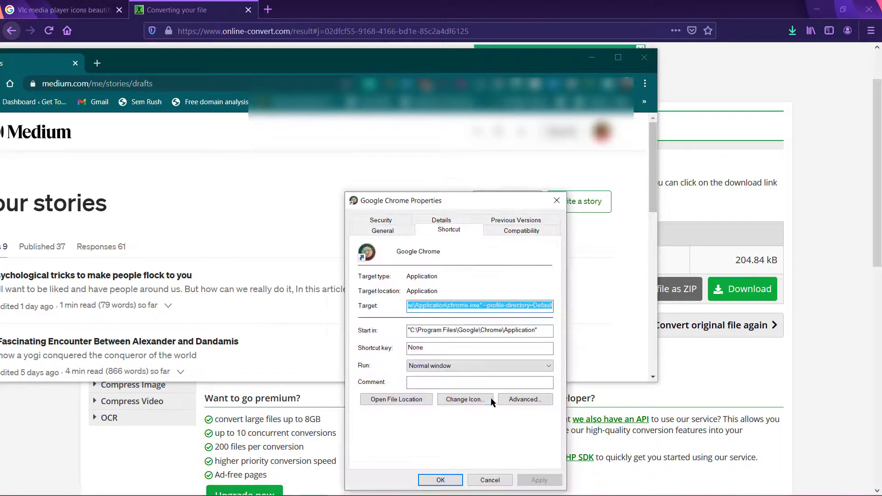
click(464, 399)
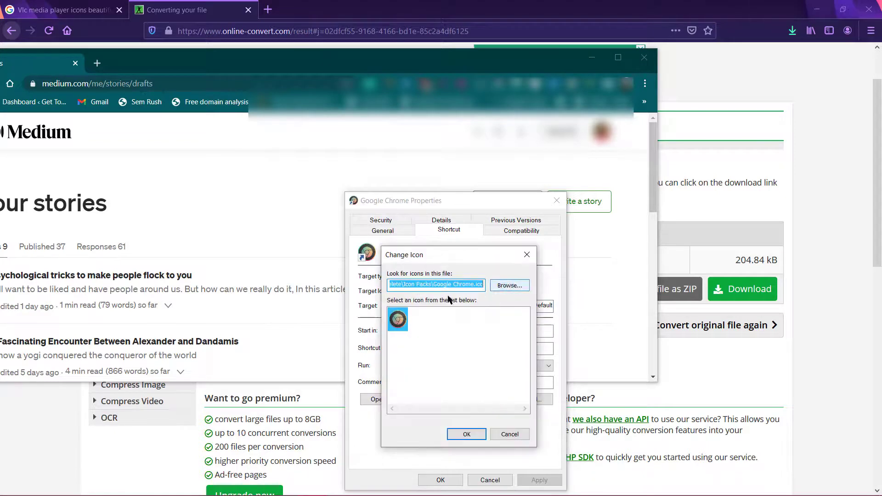
click(508, 284)
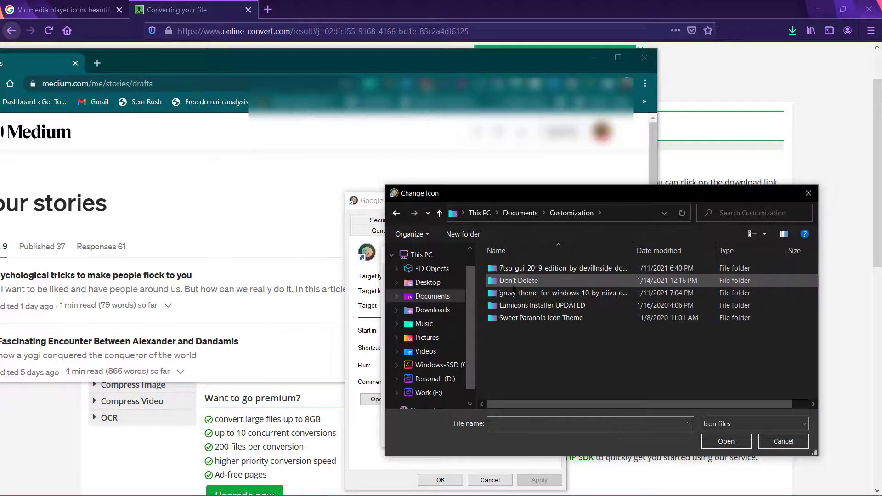
- Browse Documents > Customization > Don't Delete > Icon Packs, then cancel out and minimize Chrome
double_click(517, 280)
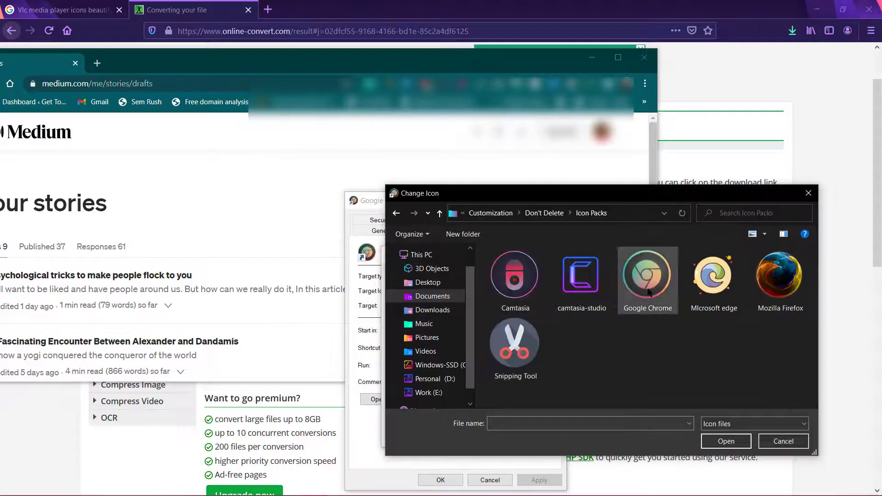
click(515, 340)
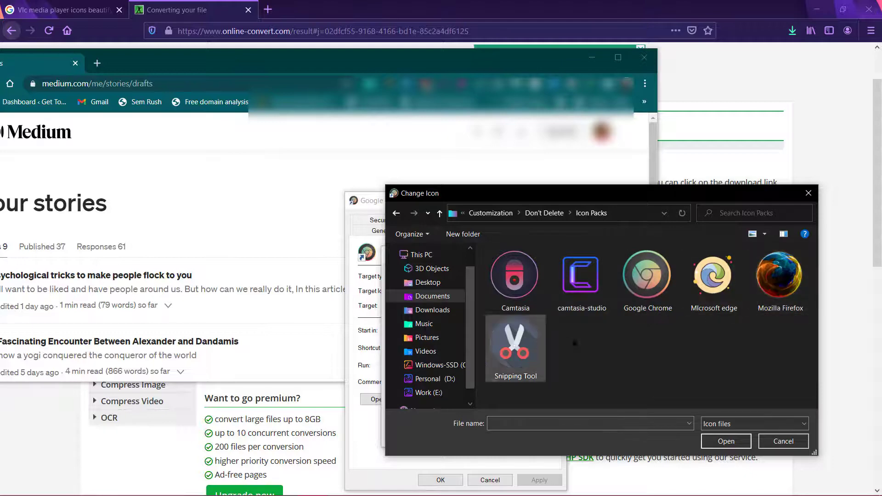
click(713, 275)
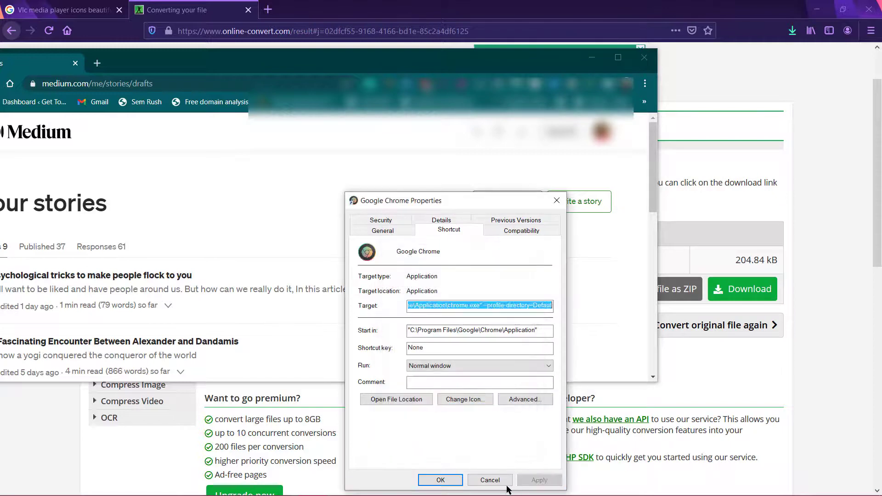
click(488, 480)
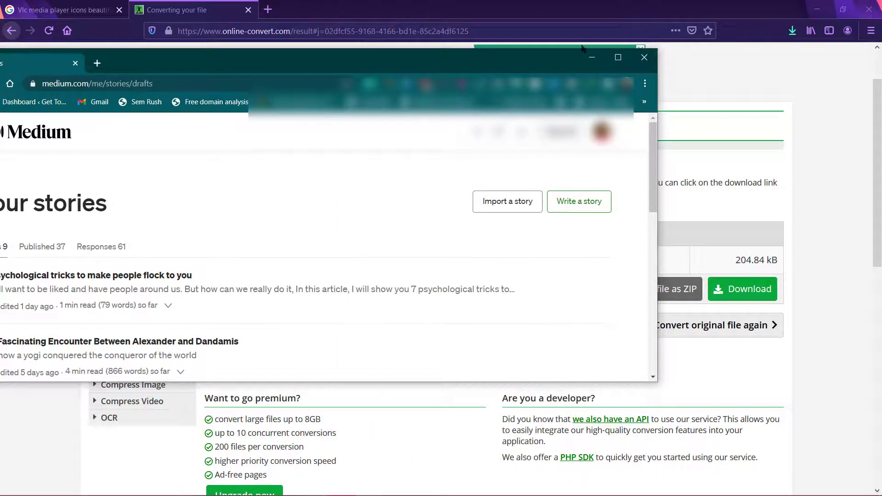
click(644, 57)
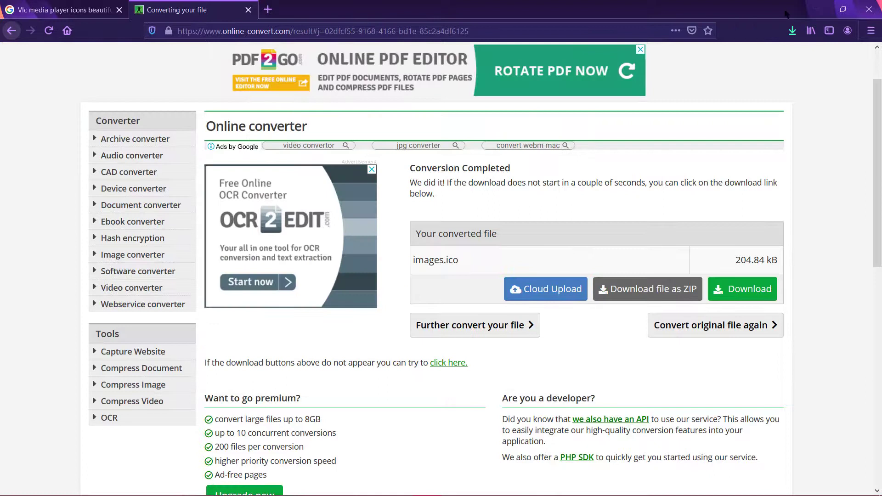